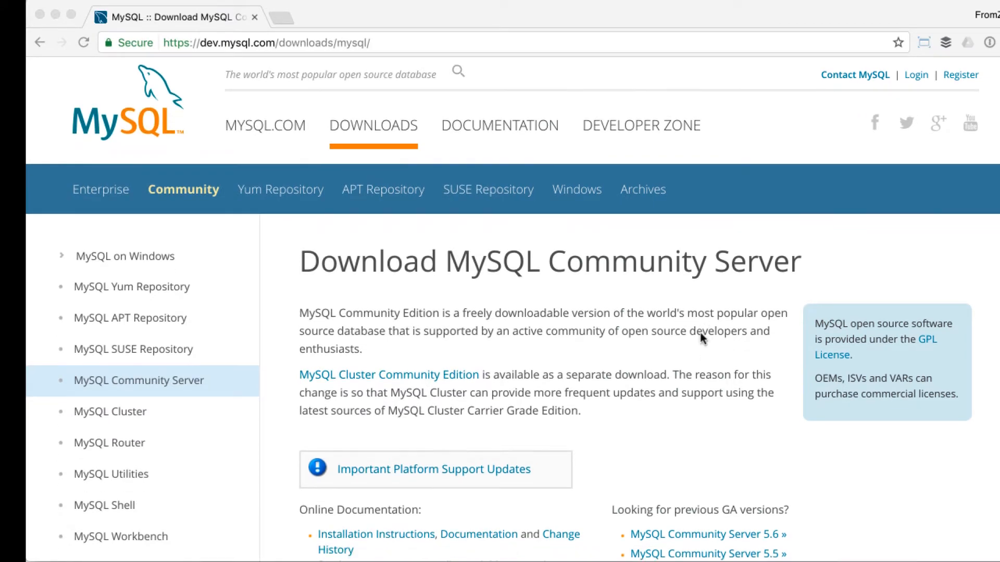
- Launch Windows PowerShell from the Run box
scroll("down", 3)
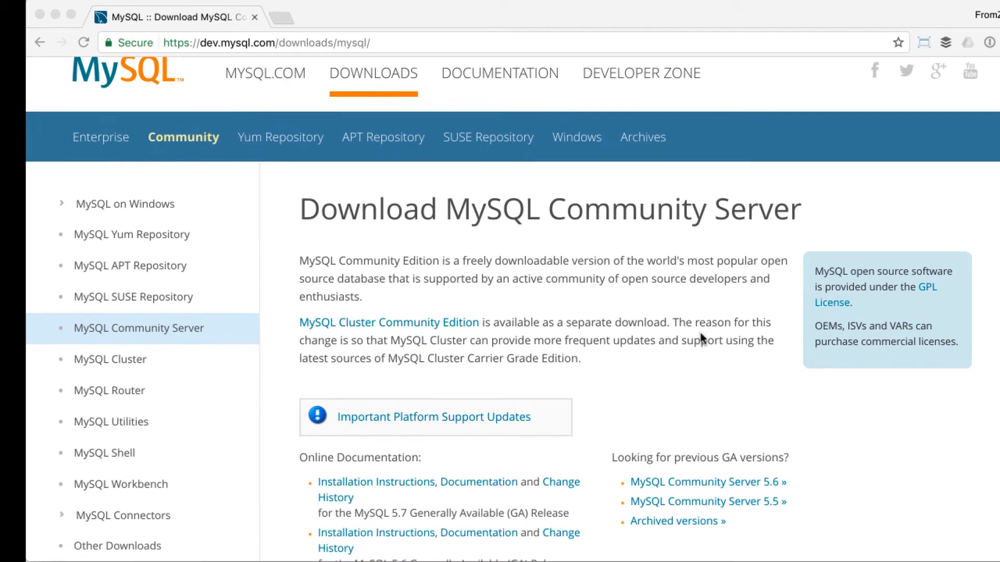
scroll("down", 3)
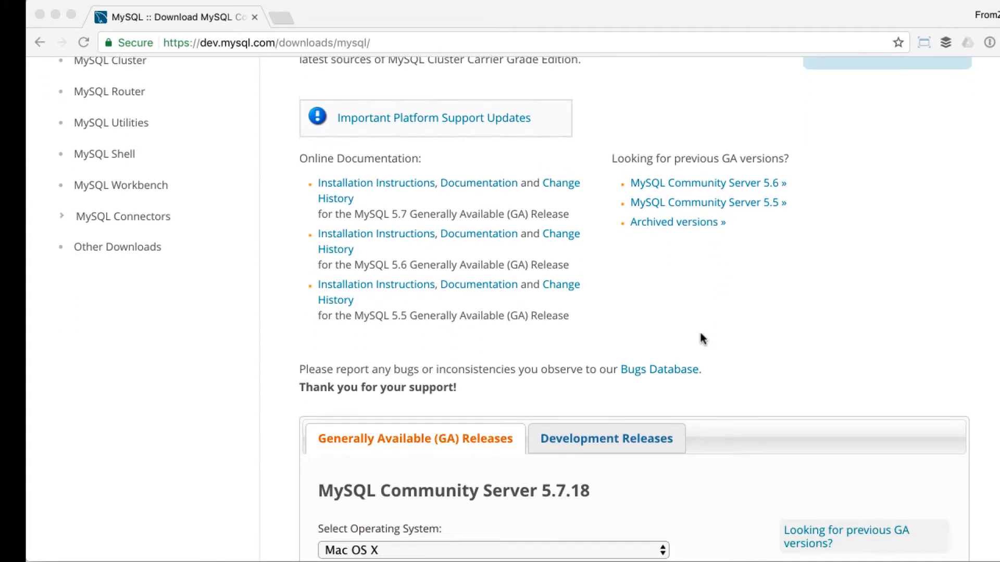
scroll("down", 3)
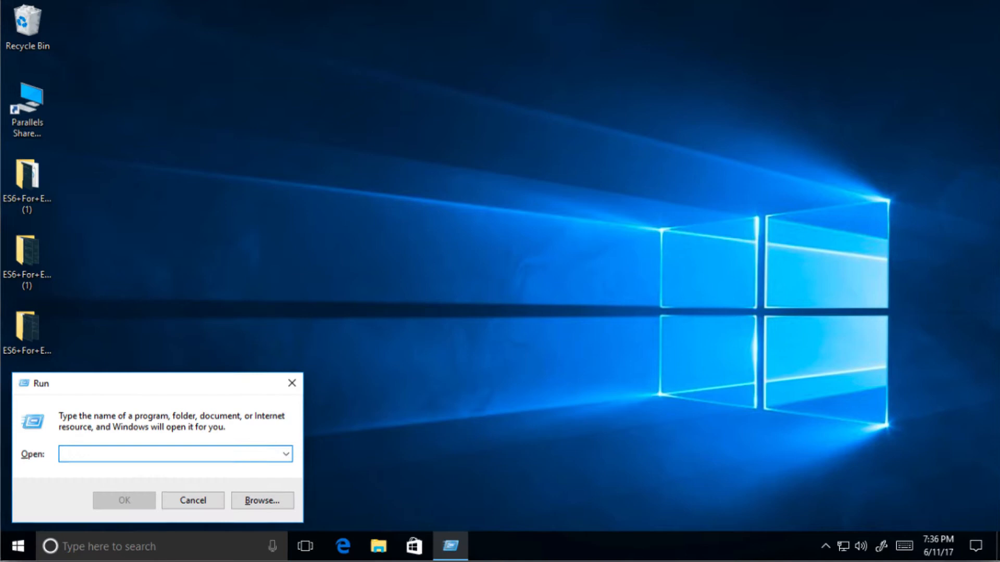
type("powershell")
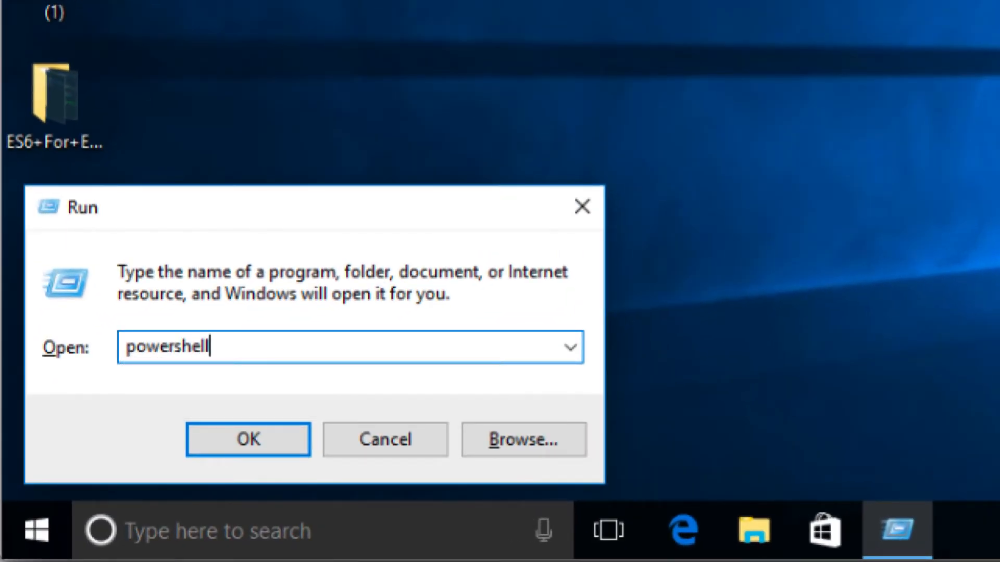
left_click(247, 439)
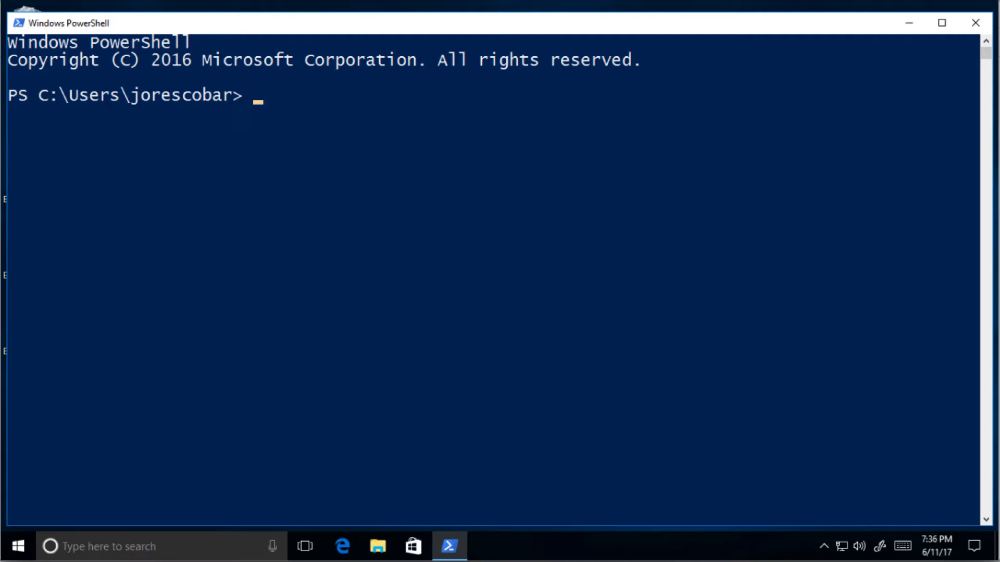
- Relaunch PowerShell as Administrator from the taskbar and approve the UAC prompt
right_click(449, 546)
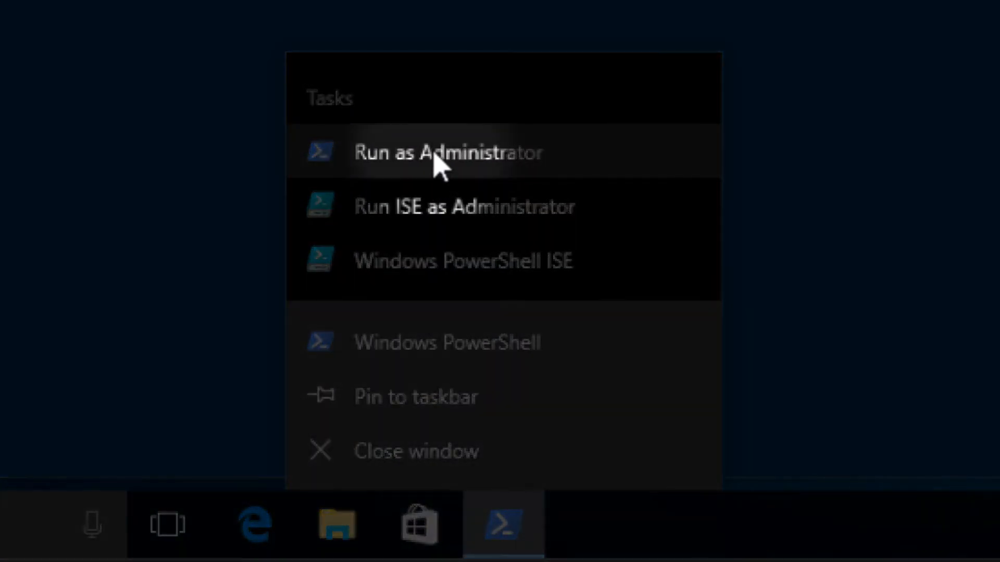
left_click(449, 151)
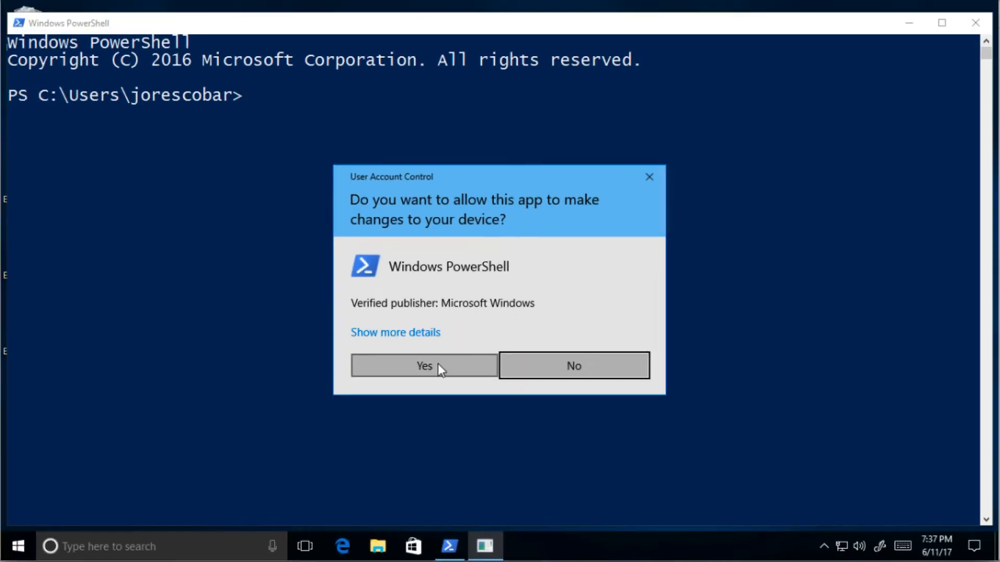
left_click(423, 365)
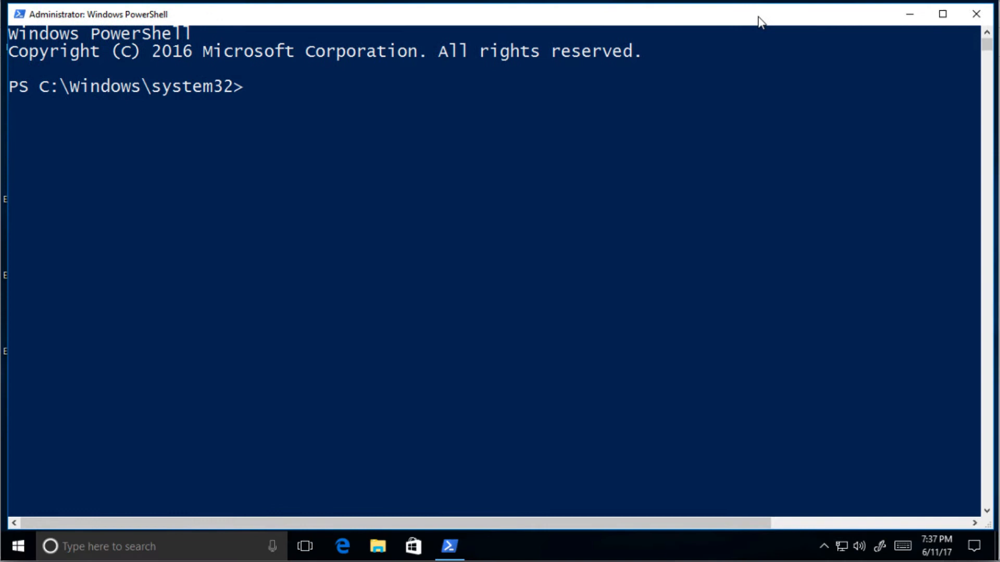
- Set the execution policy to Bypass, confirm with y, then run the Chocolatey install script
type("Set-Ex")
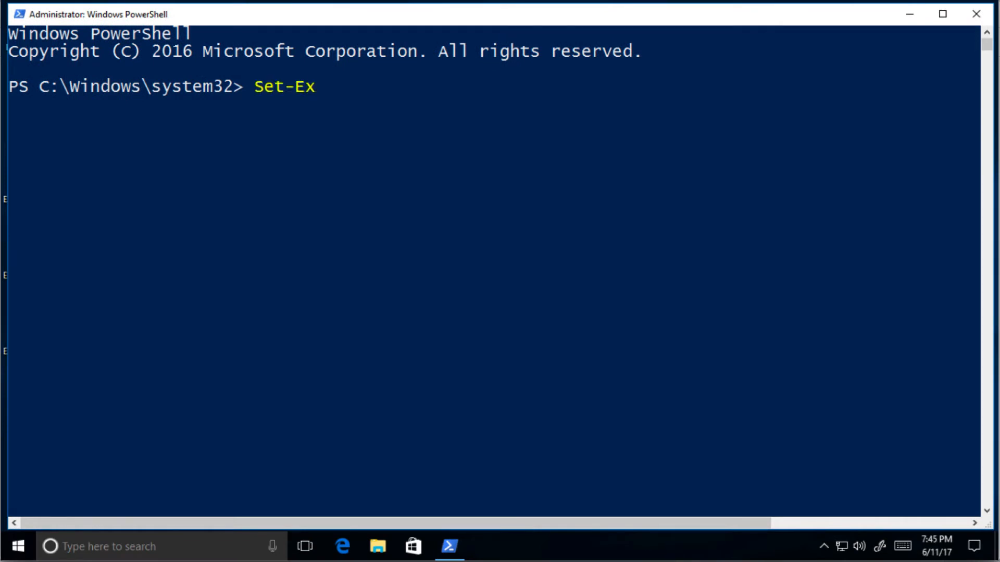
type("ecutionPolicy Bypass")
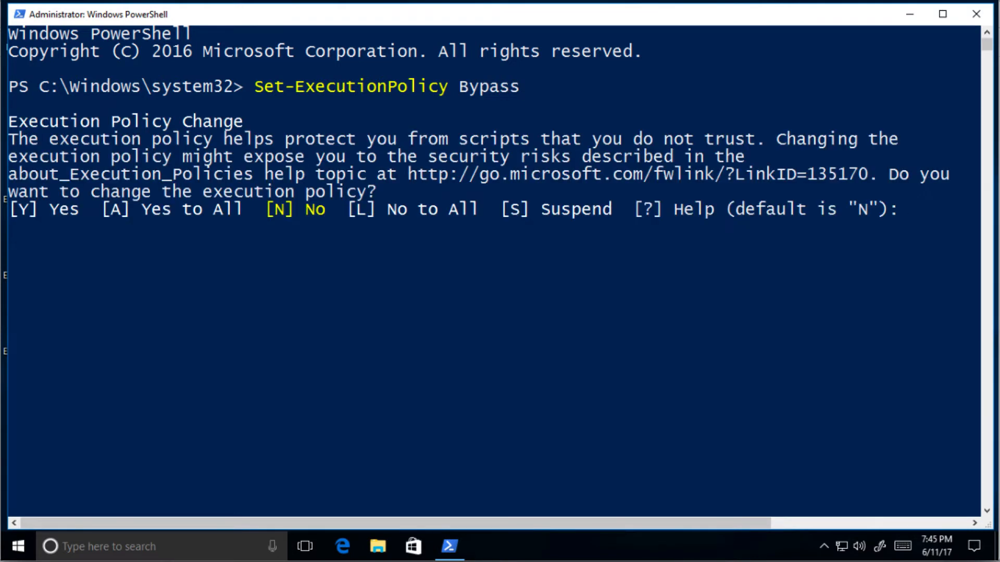
type("y")
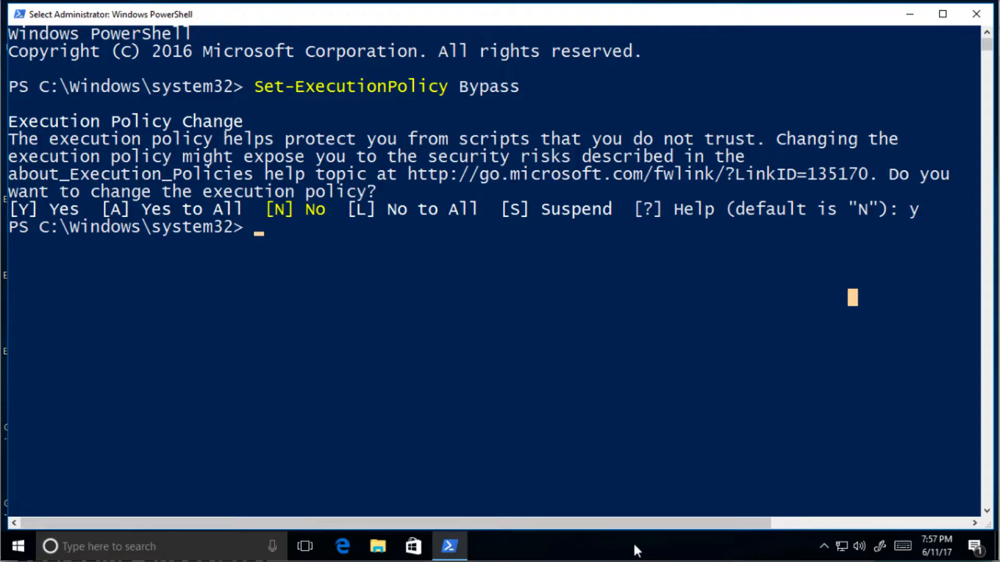
type("iex ((New-Object System.Net.WebClient).DownloadString('https://chocolatey.org/install.ps1'))")
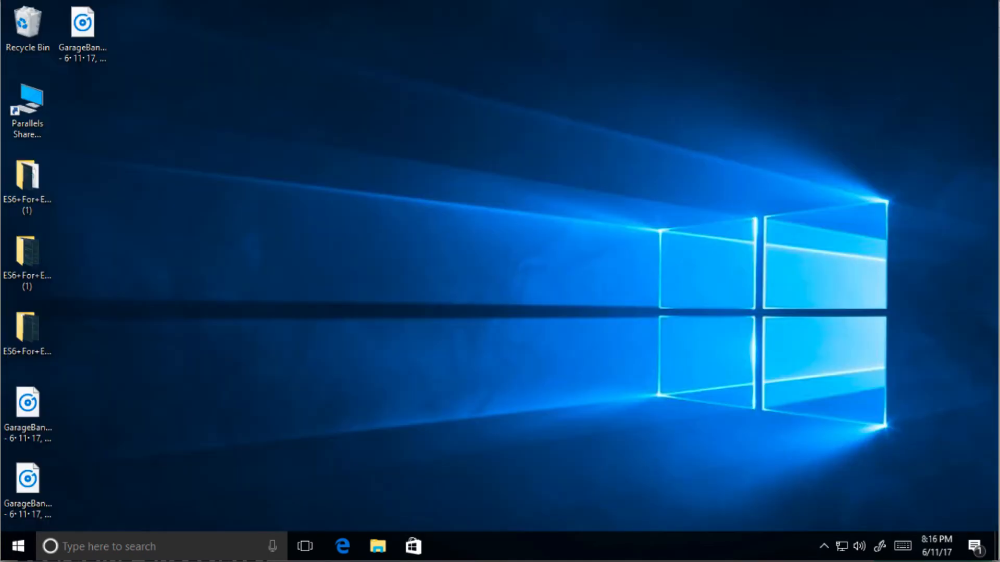
- Open a new PowerShell session with administrator rights, approving the UAC prompt
type("powershell")
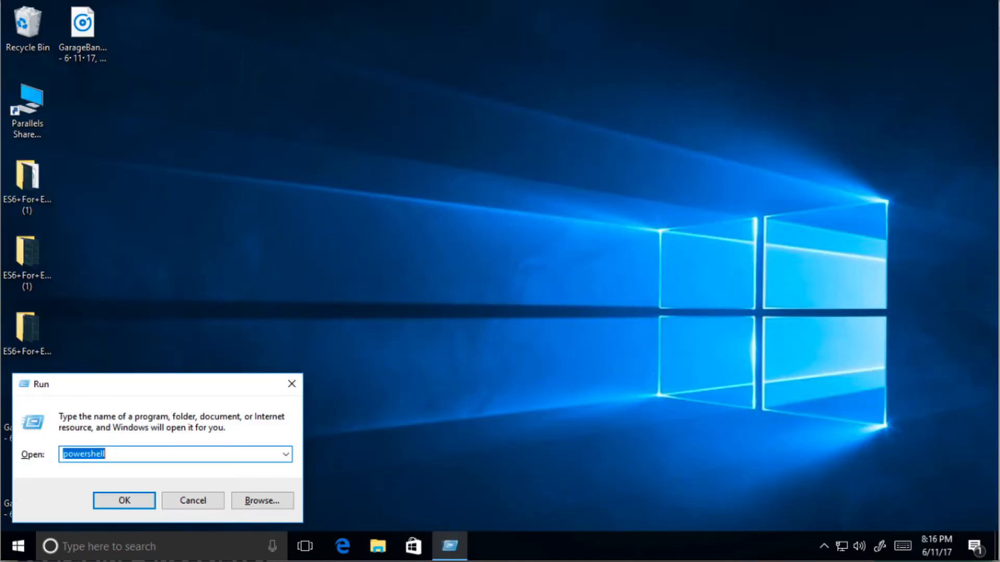
left_click(124, 501)
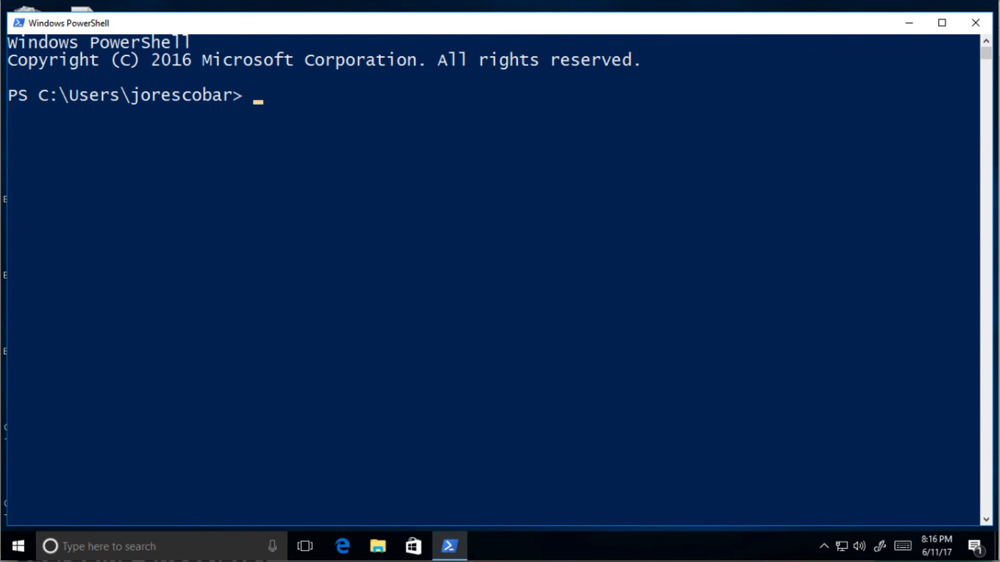
right_click(449, 546)
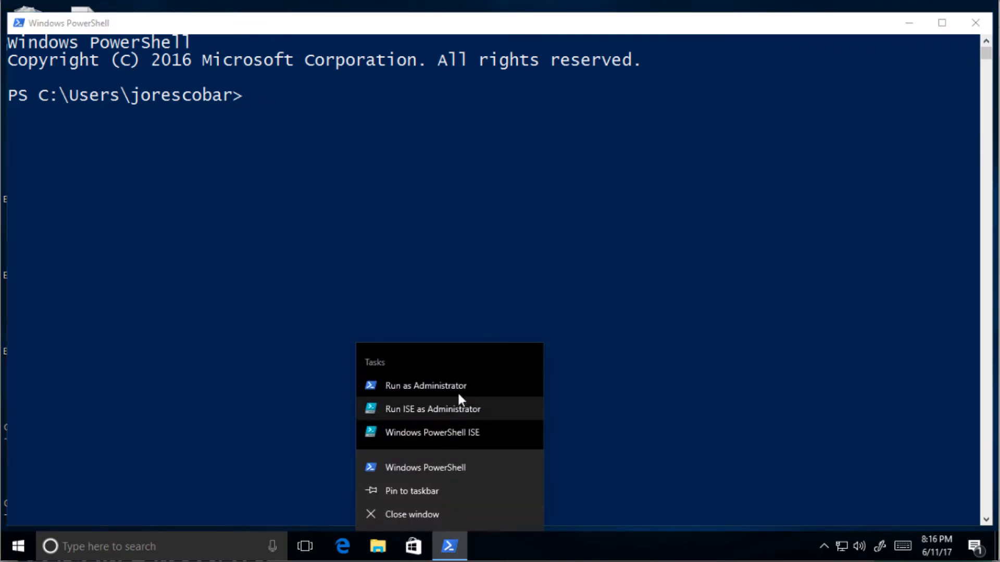
left_click(425, 385)
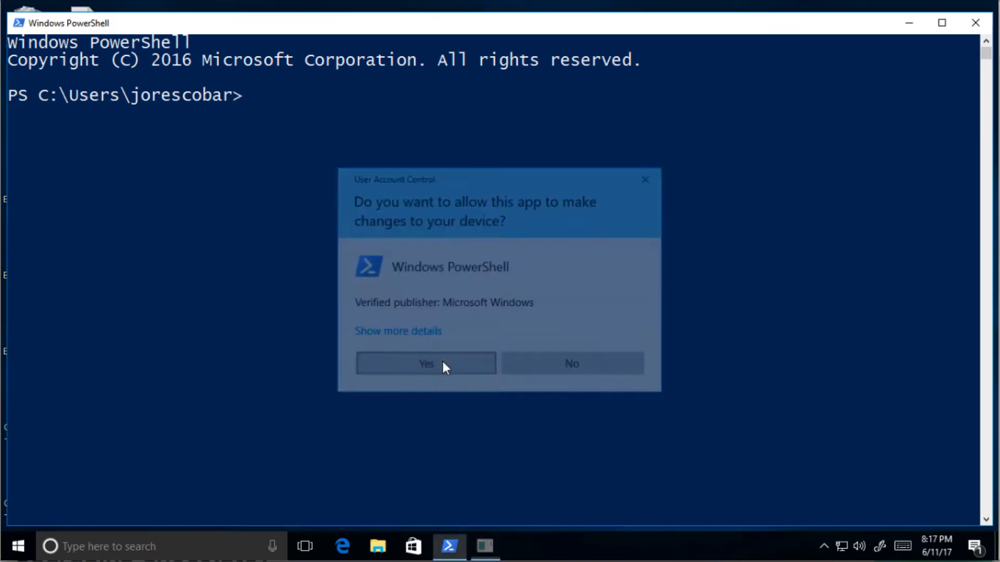
left_click(425, 364)
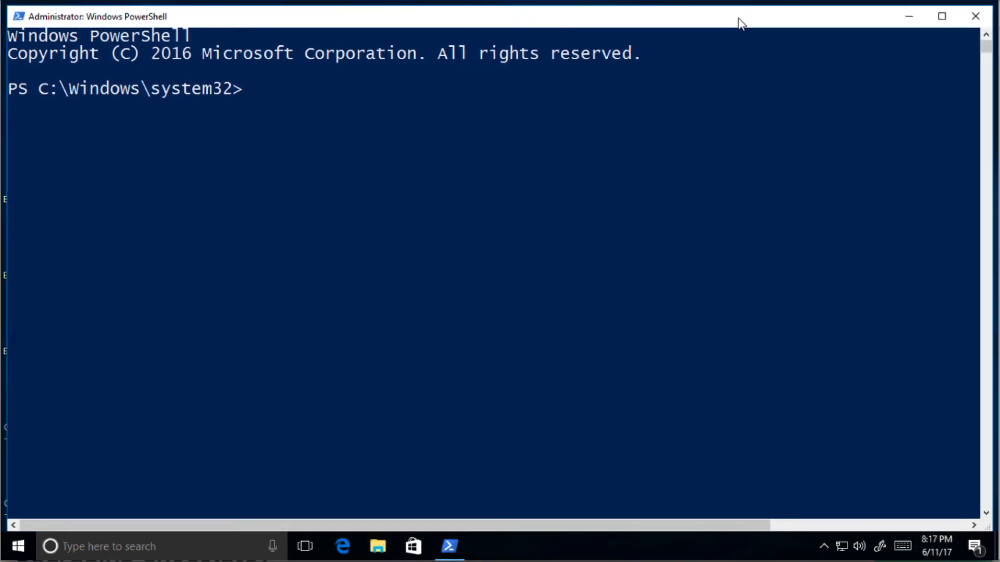
- Run choco -v to see Chocolatey 0.10.7, then clear the screen
type("c")
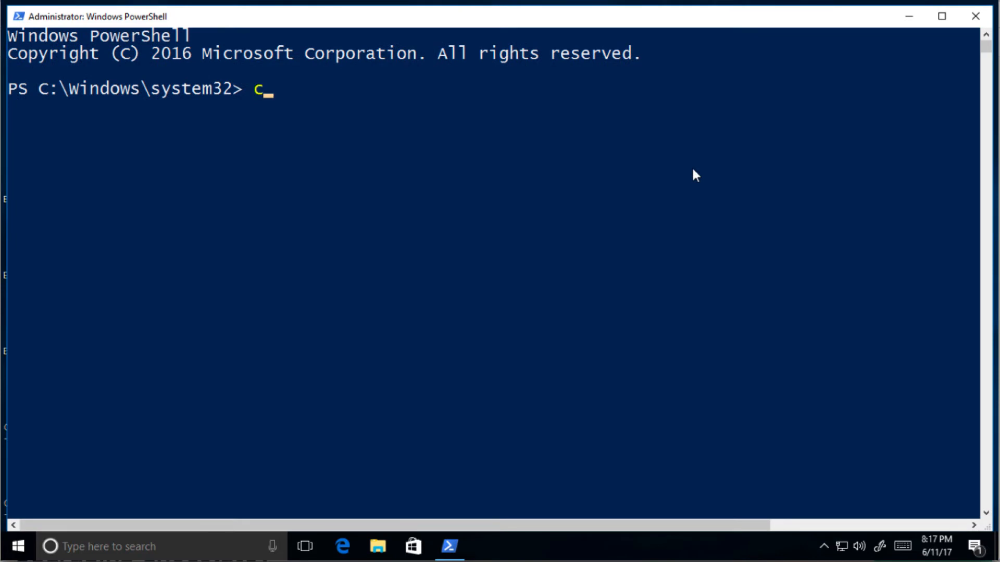
type("hoco -v")
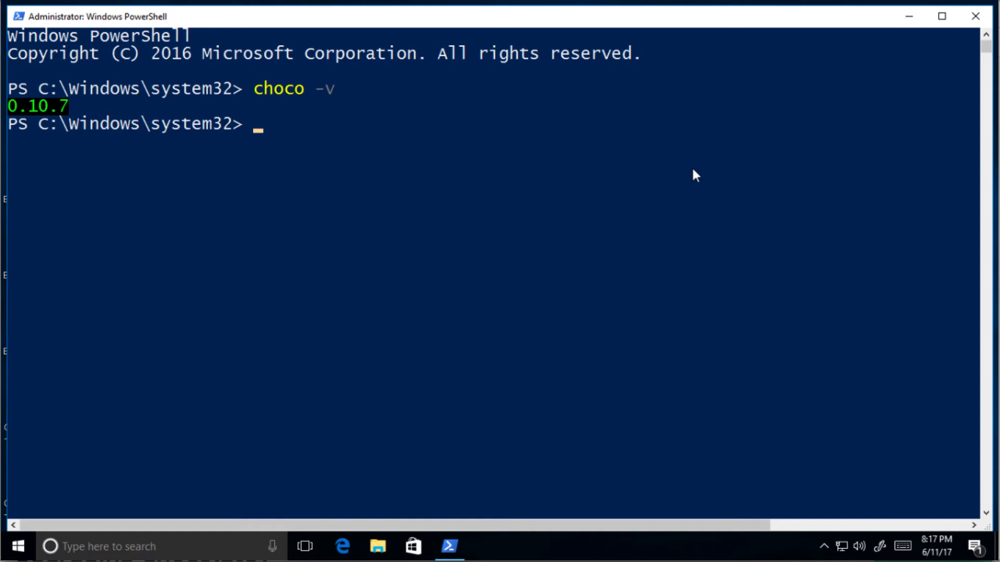
type("cl")
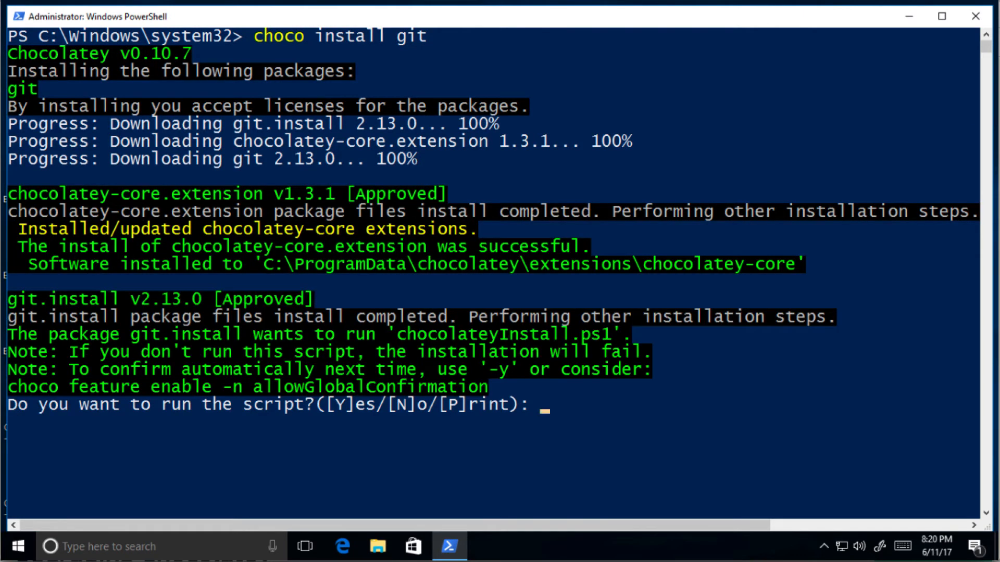
- Approve the git install script, maximize the new admin shell, and verify git 2.13.0.windows.1
type("y")
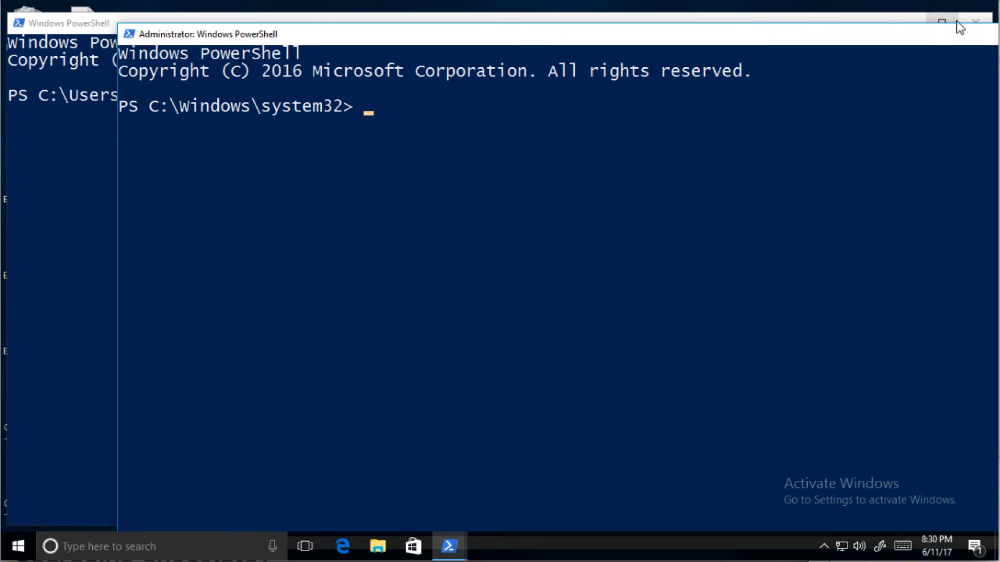
left_click(940, 13)
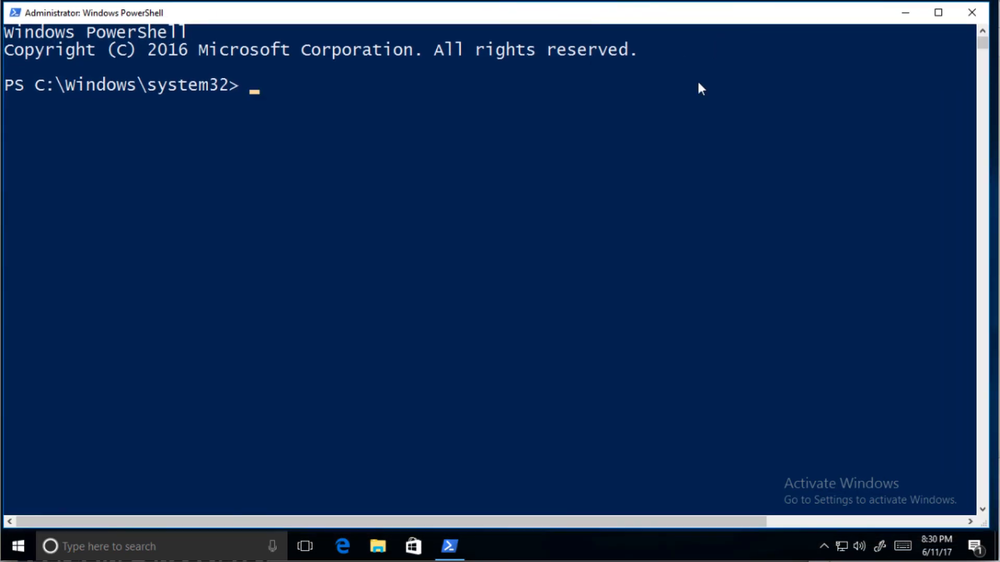
type("git -")
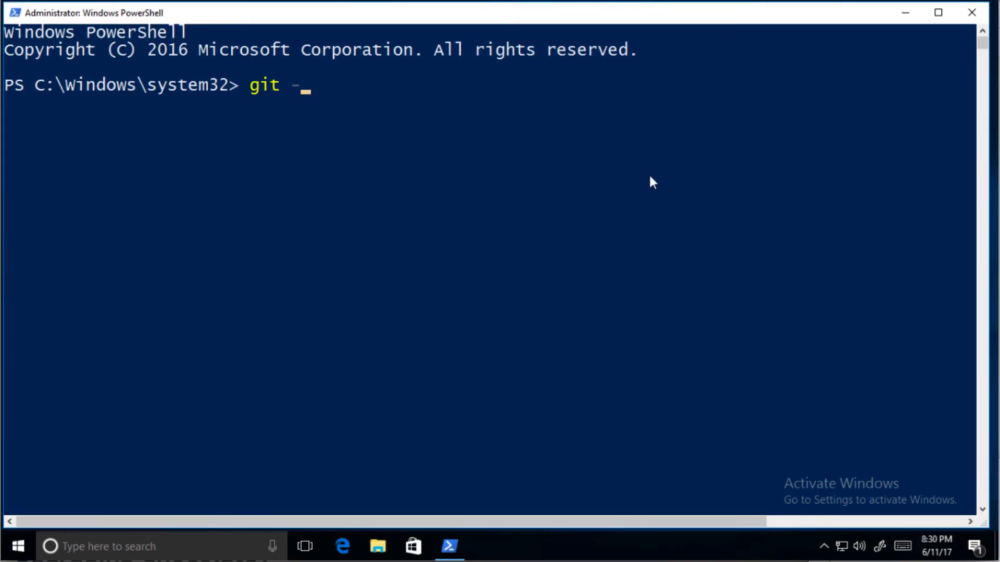
type("-version")
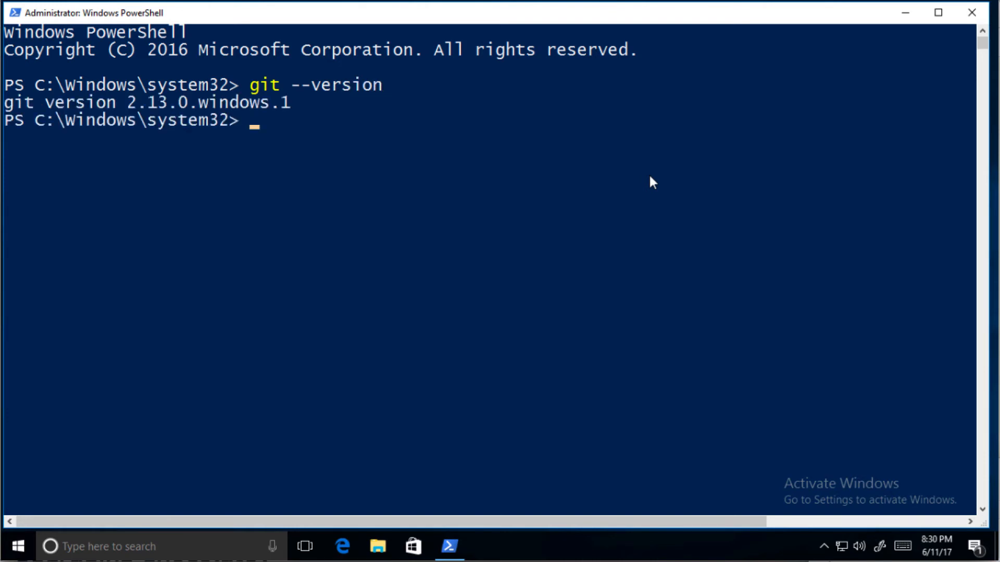
type("clear")
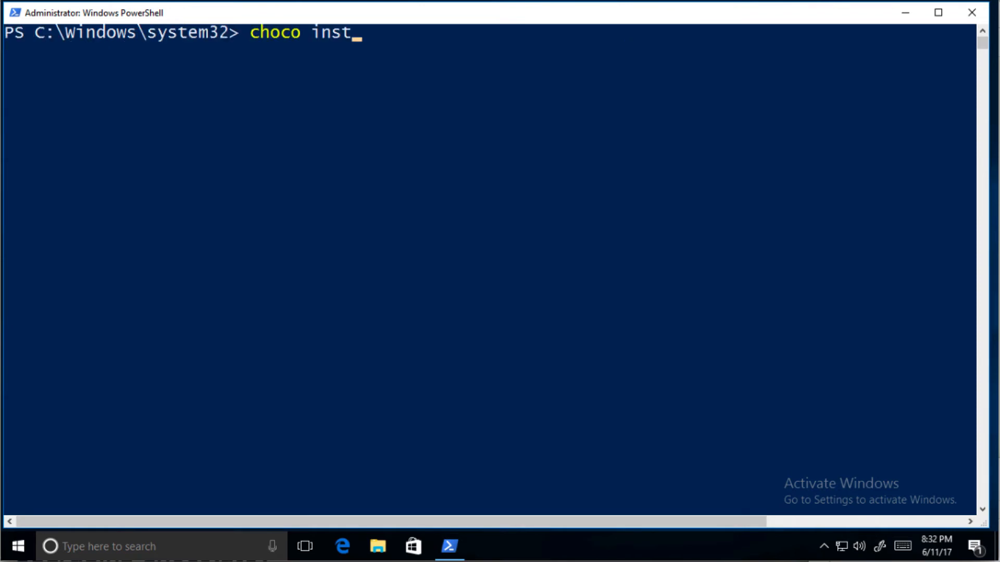
- Install python3 3.6.1 with Chocolatey, confirming Y, and open a new admin session
type("all python3")
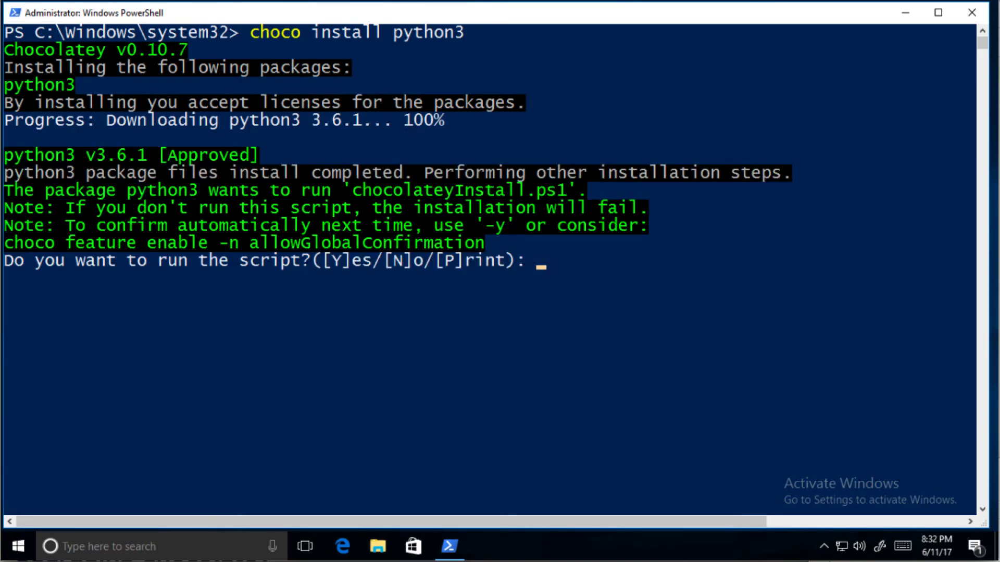
type("y")
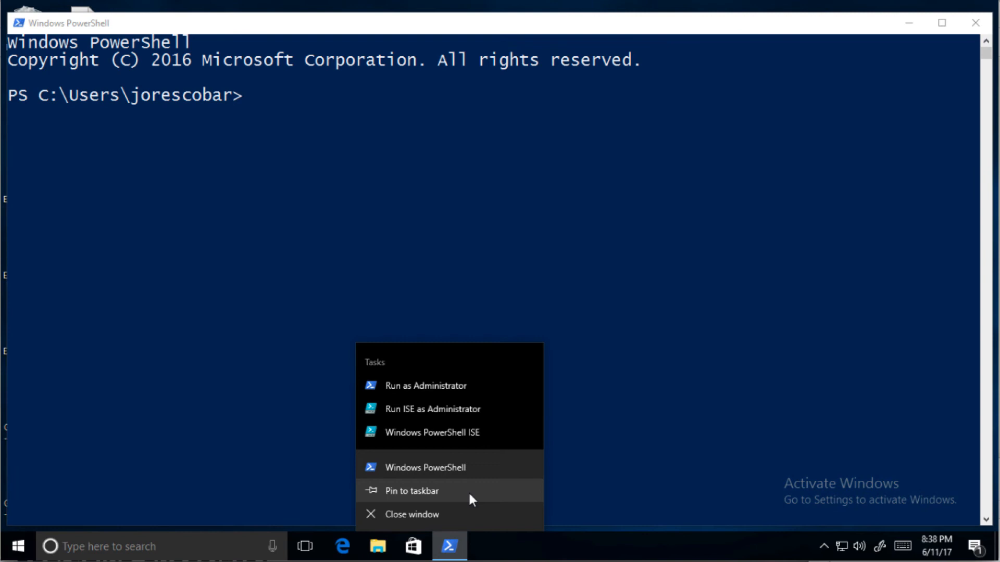
left_click(425, 386)
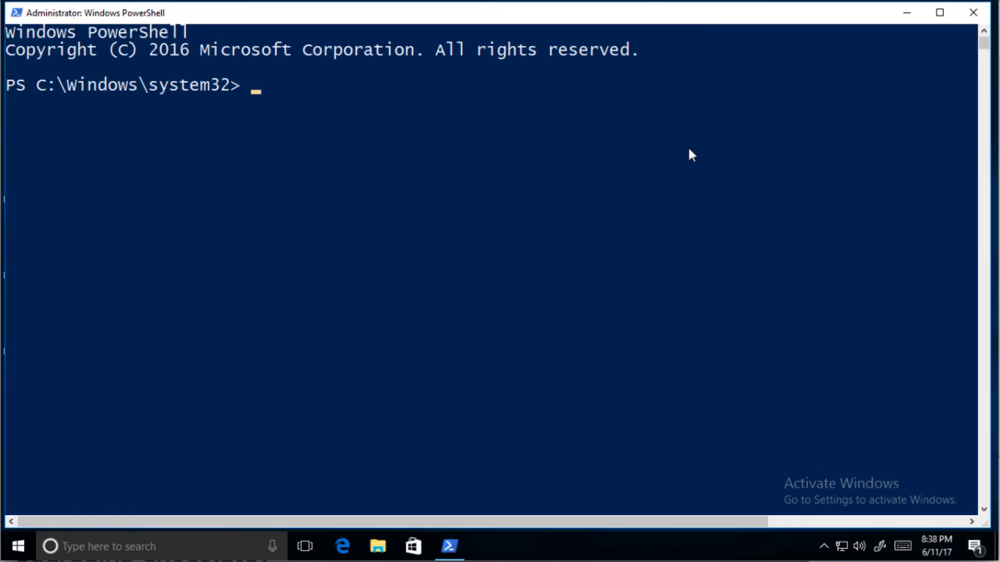
type("pyth")
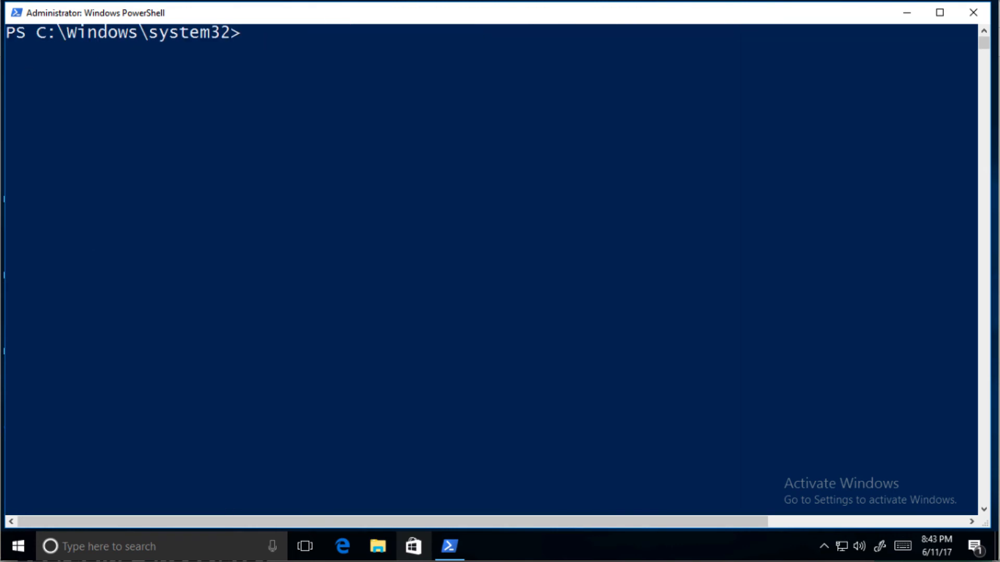
- Run pip install virtualenv in the elevated shell
type("pip i")
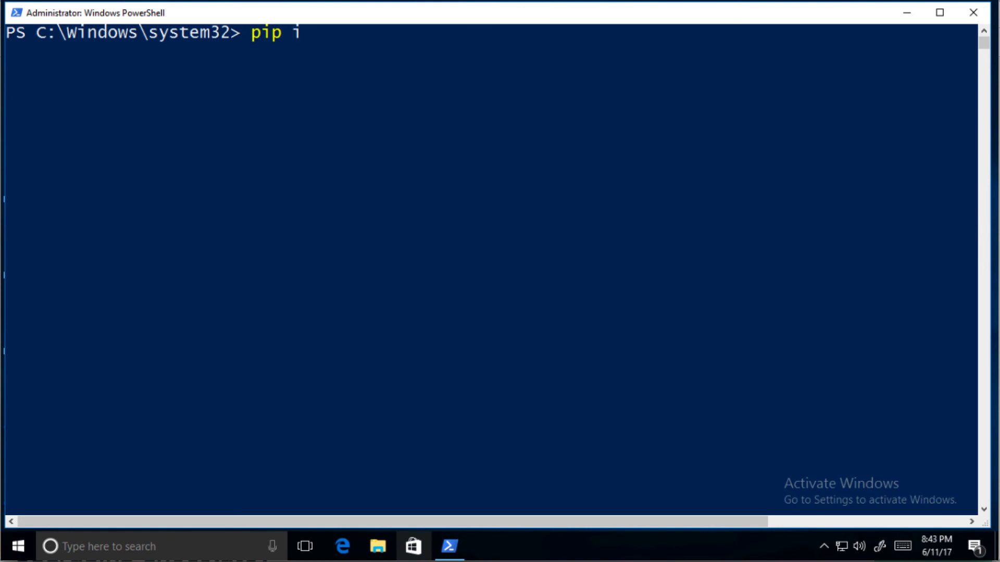
type("nstall v")
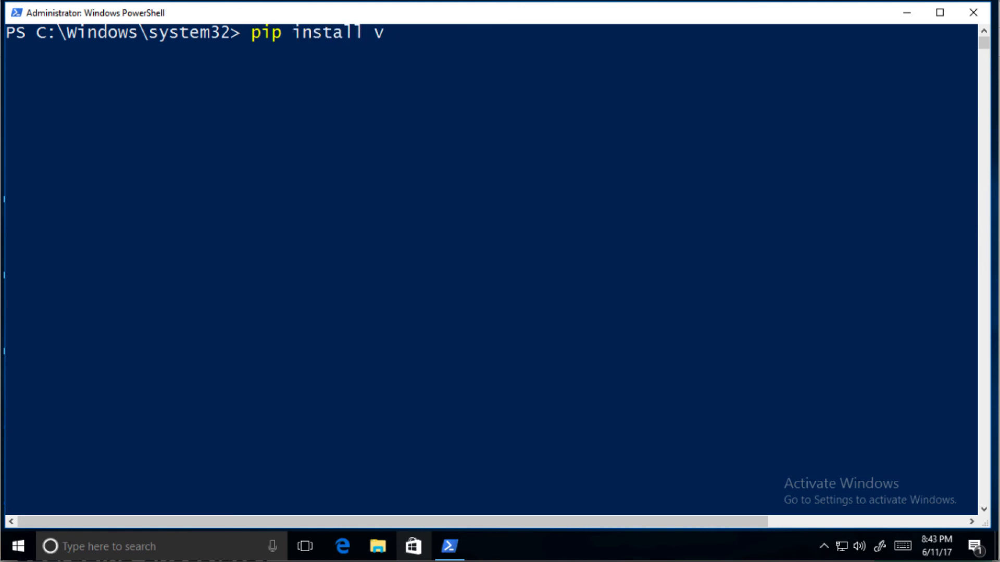
type("irtualenv")
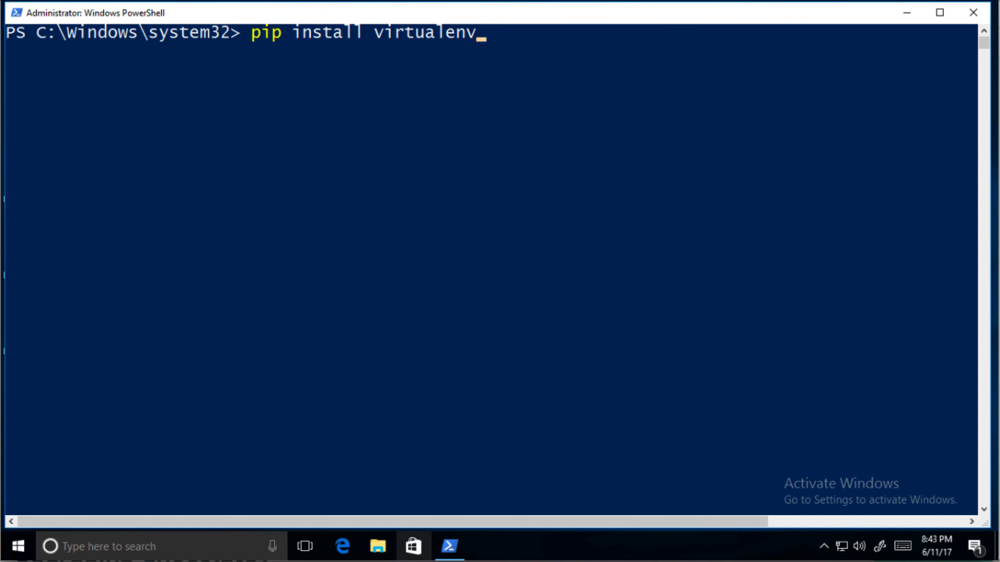
key("enter")
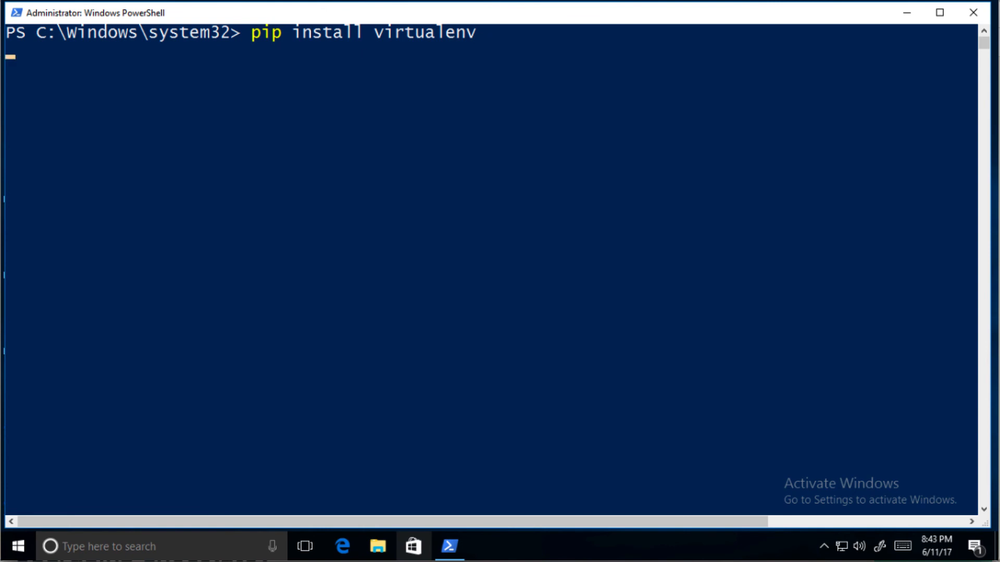
key("enter")
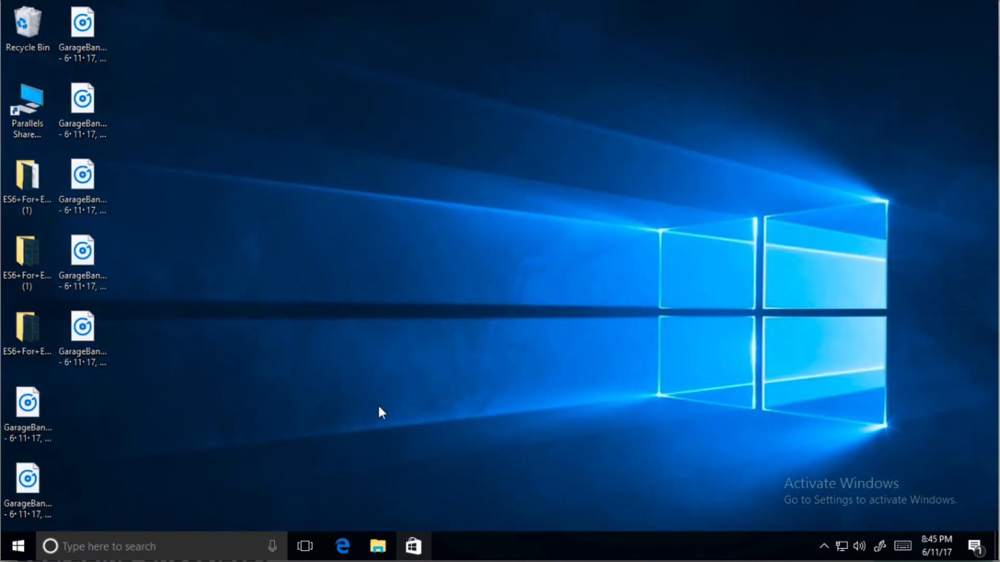
mouse_move(342, 546)
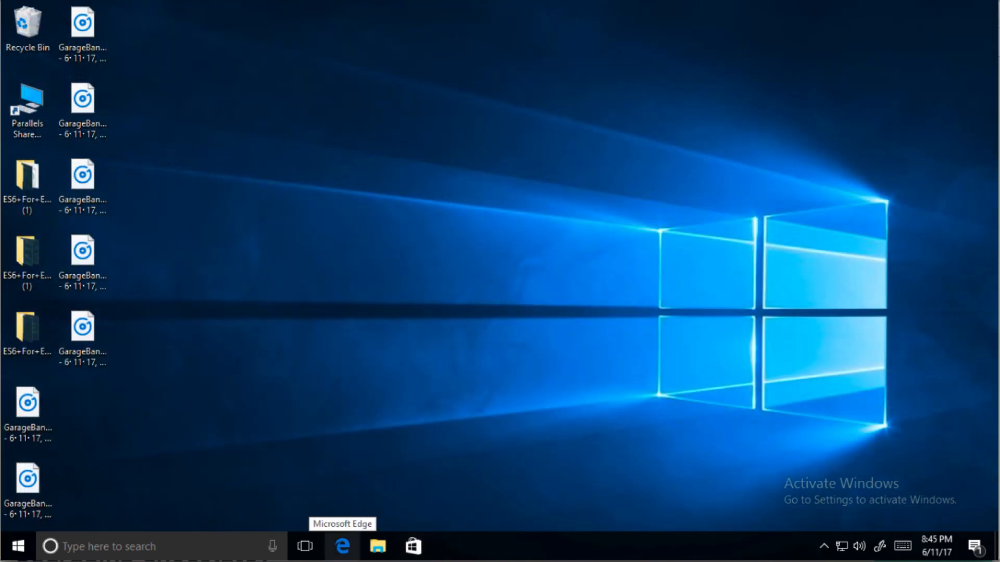